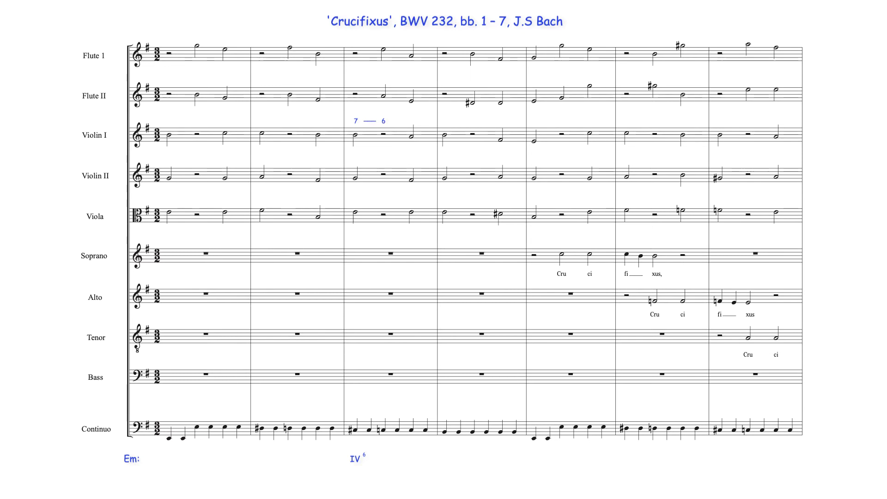
{"action": "left_click", "coordinate": [383, 94]}
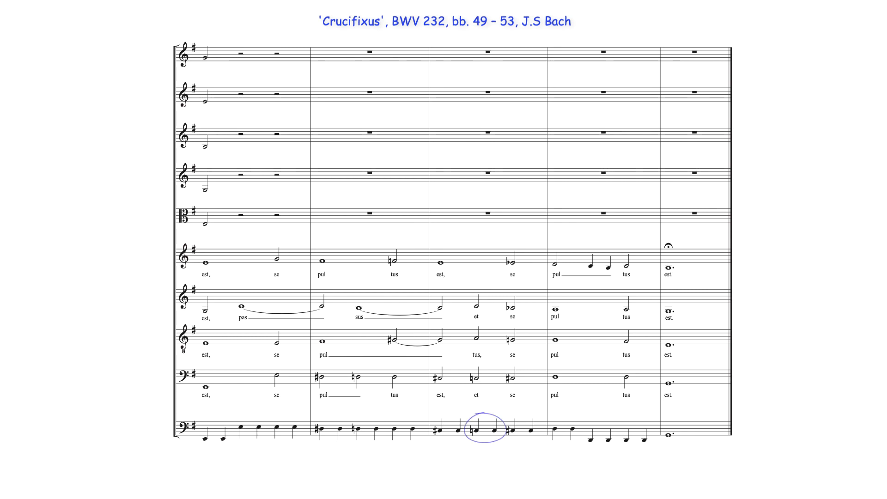
{"action": "left_click", "coordinate": [485, 428]}
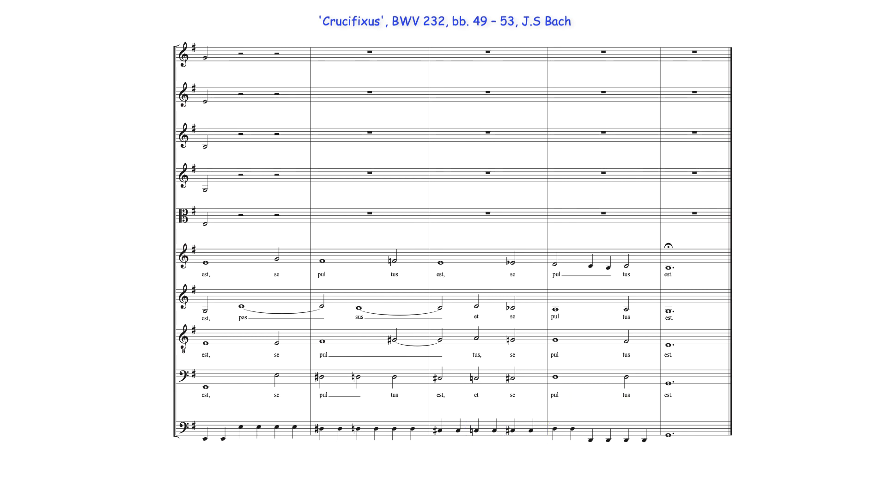